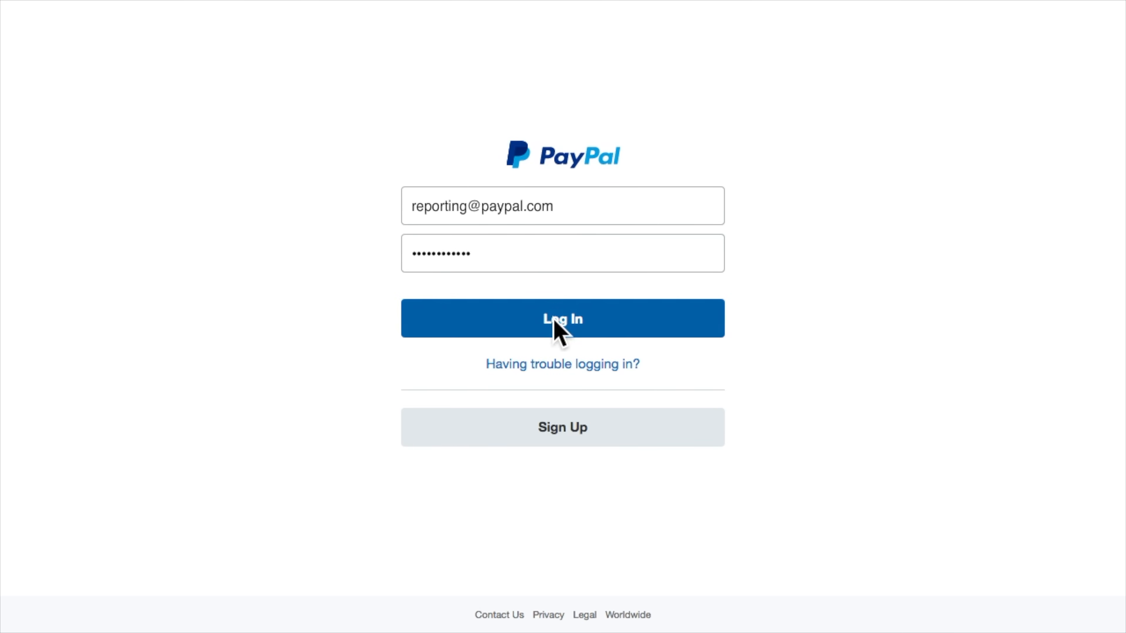
Sign in to PayPal and reach the custom statements list with Download links.
{"action": "left_click", "coordinate": [562, 318]}
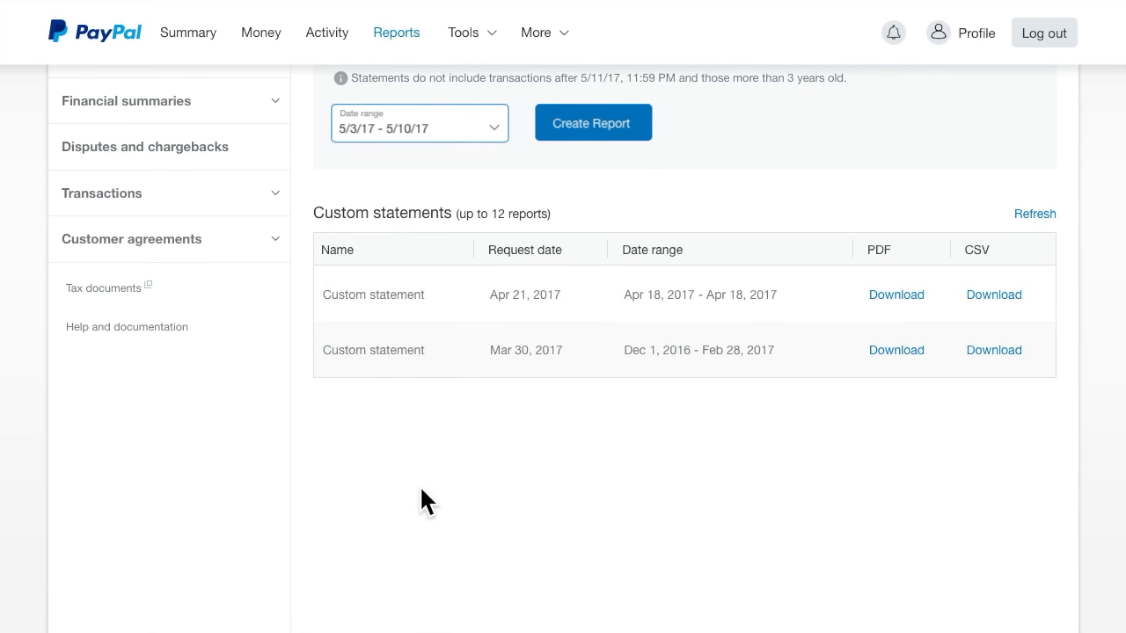
{"action": "left_click", "coordinate": [593, 122]}
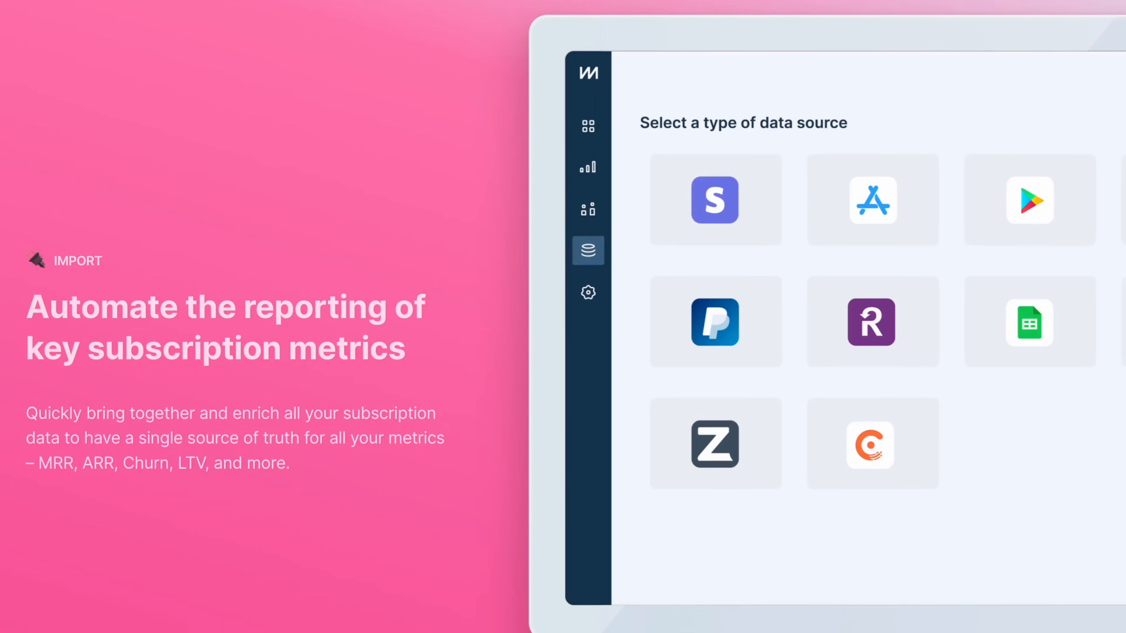
Choose Stripe as the data source and move on to the subscription metrics dashboard.
{"action": "left_click", "coordinate": [715, 200]}
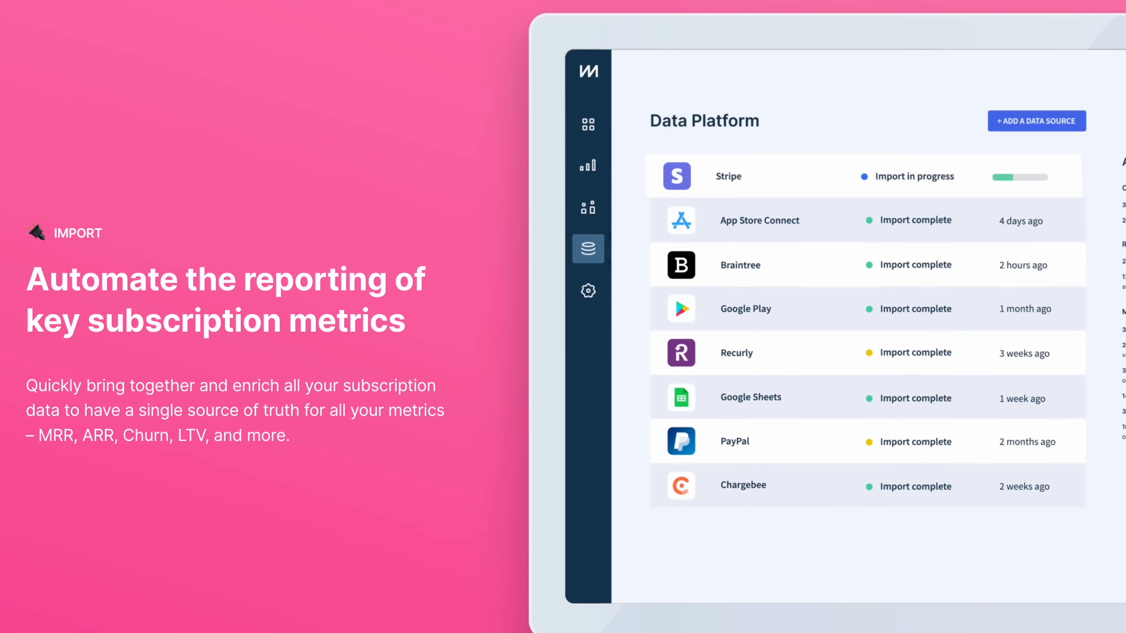
{"action": "left_click", "coordinate": [588, 207]}
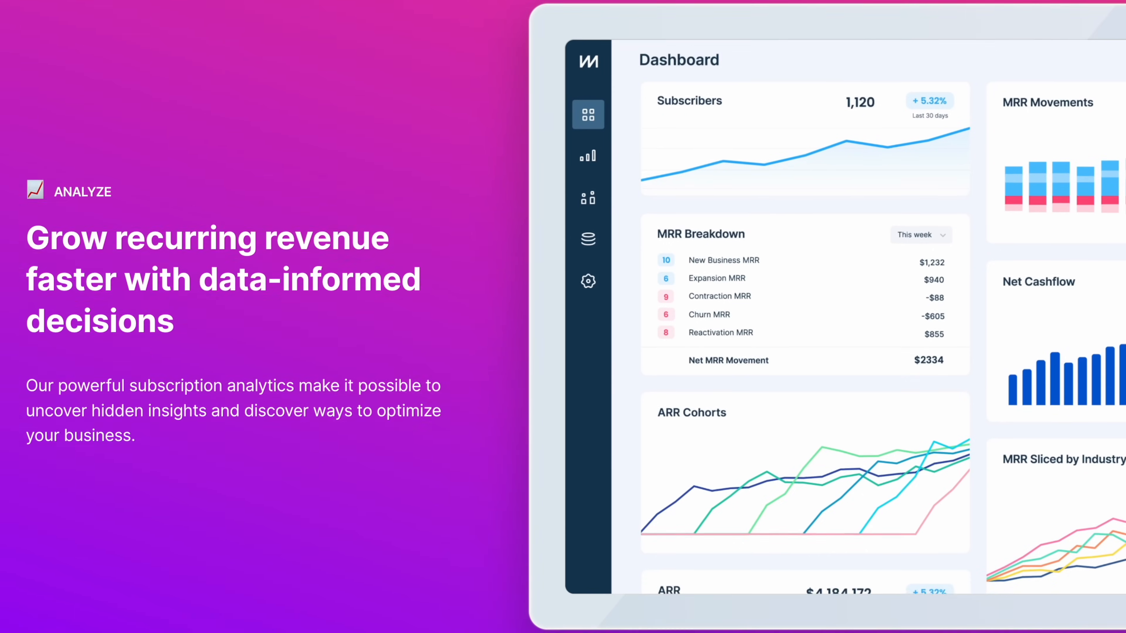
Compare Entertainment in MRR sliced by industry and drill into its March 2020 activity.
{"action": "left_click", "coordinate": [588, 154]}
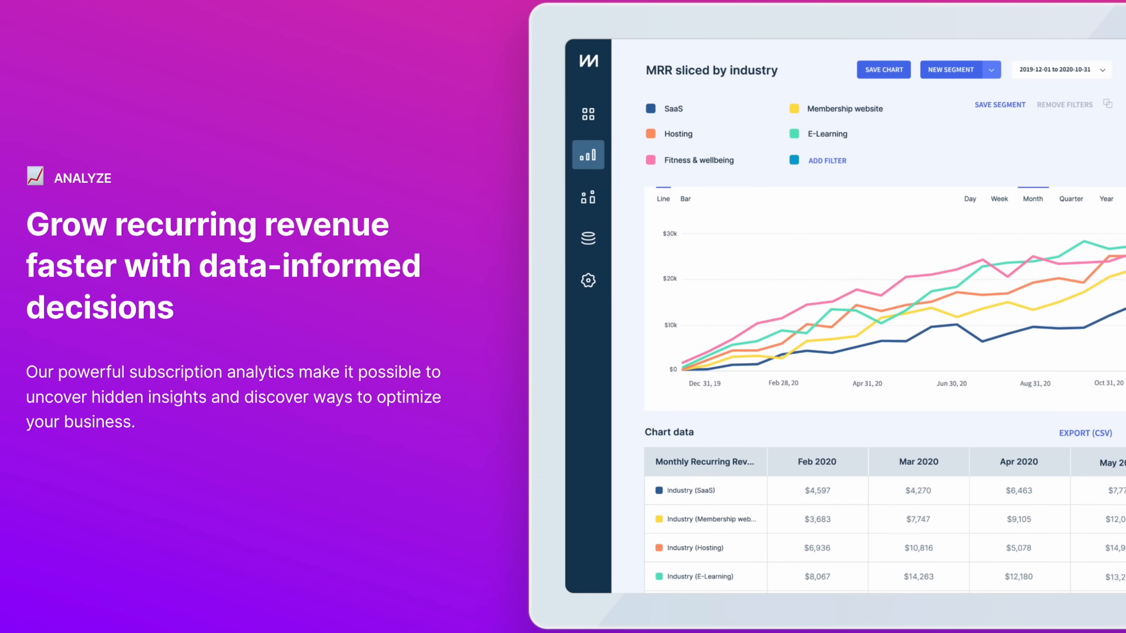
{"action": "left_click", "coordinate": [826, 161]}
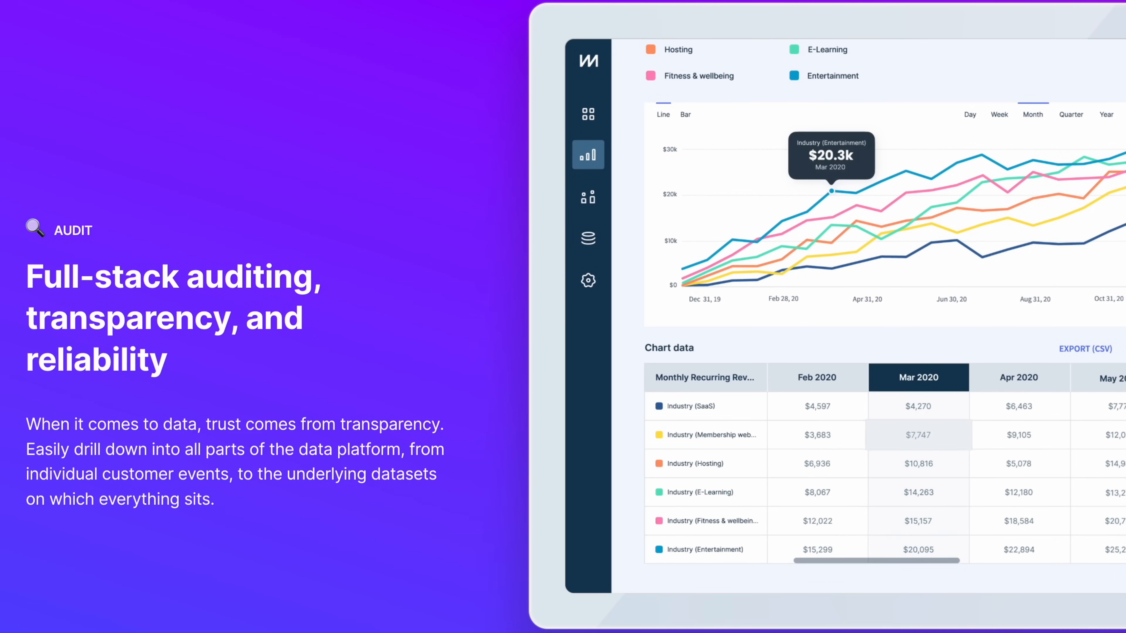
{"action": "left_click", "coordinate": [831, 173]}
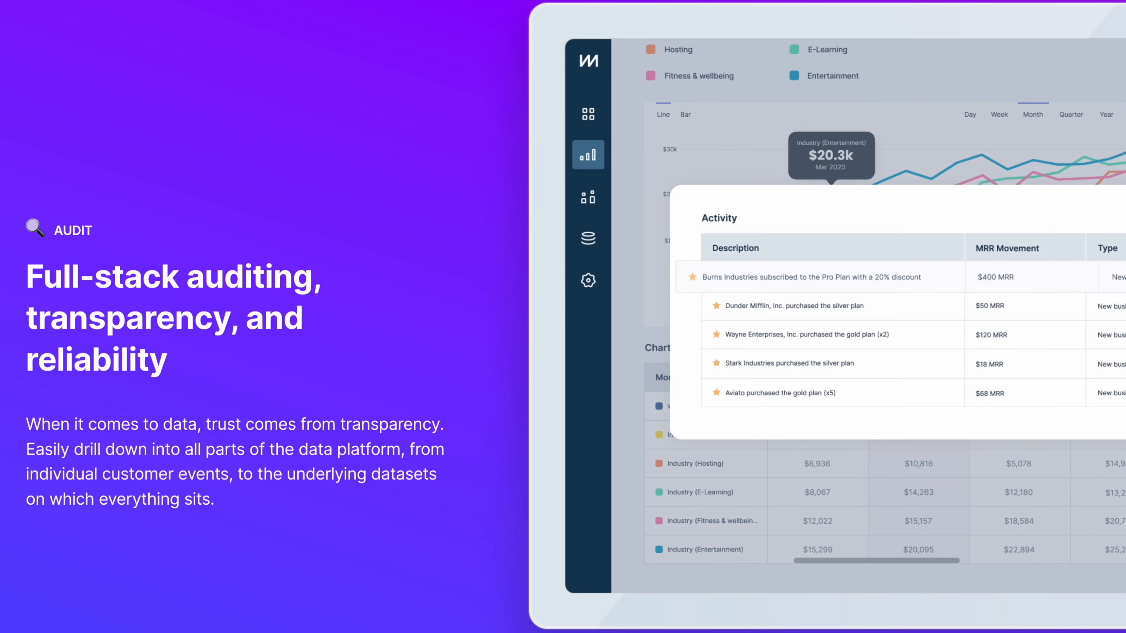